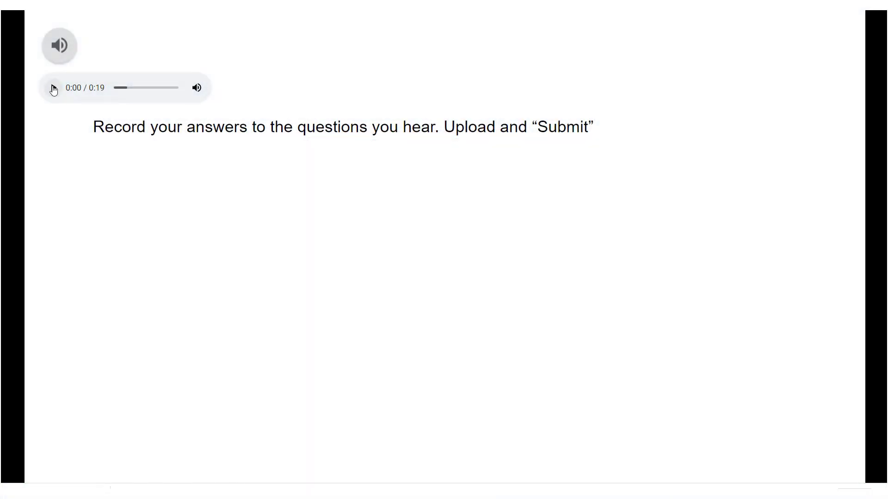
Play the slide's audio question prompting students to record their answers
left_click(51, 87)
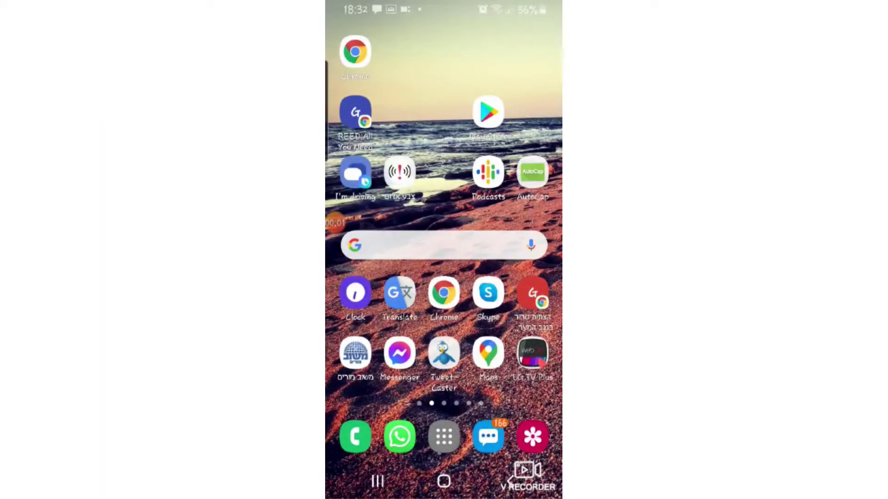
Launch Classroom, enter the Playground class and show its Classwork assignment list
left_click(443, 435)
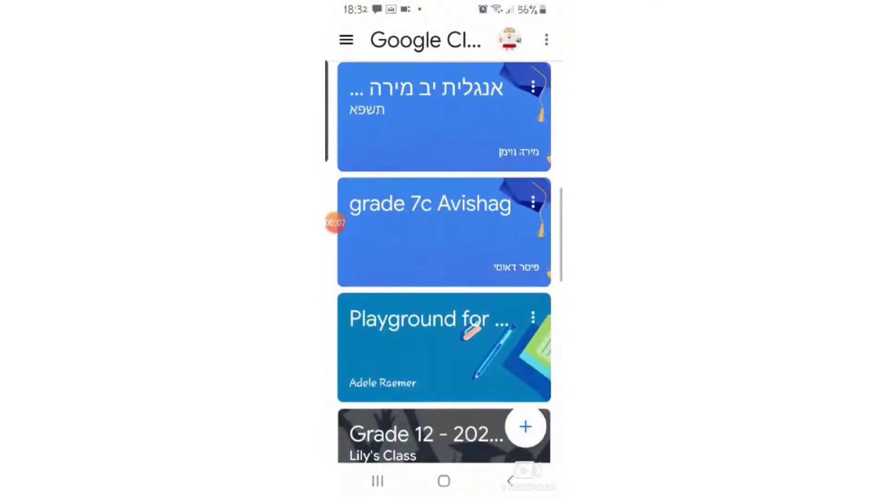
left_click(443, 349)
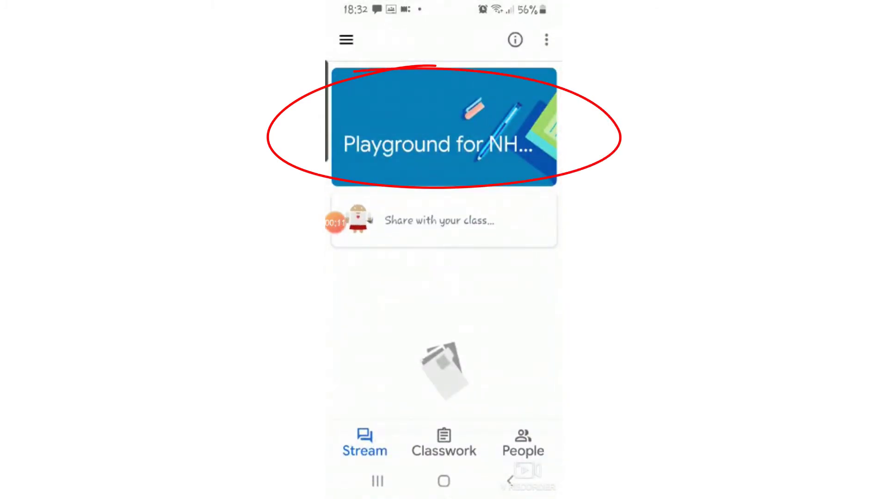
left_click(443, 443)
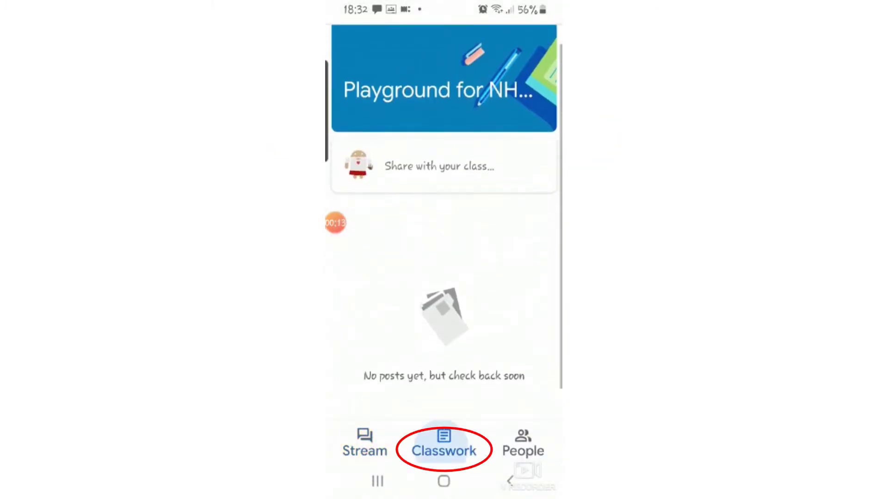
left_click(444, 447)
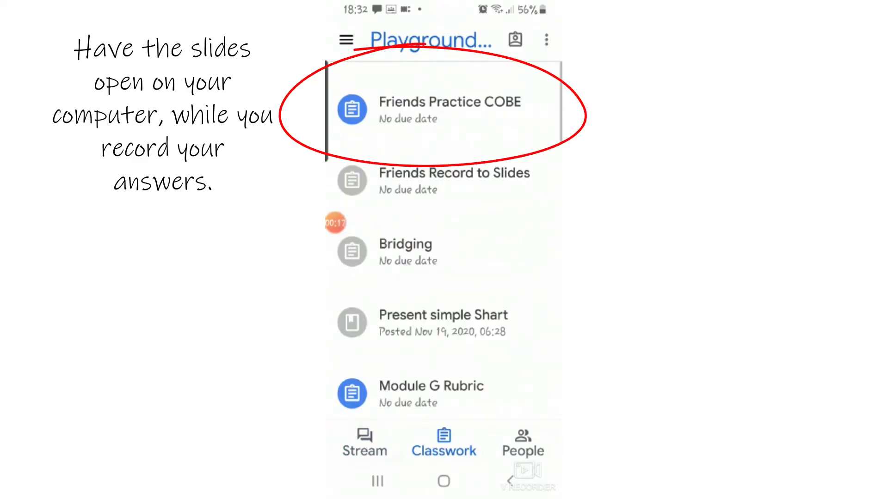
Open Friends Practice COBE, expand Your work and list the attachment choices
left_click(450, 109)
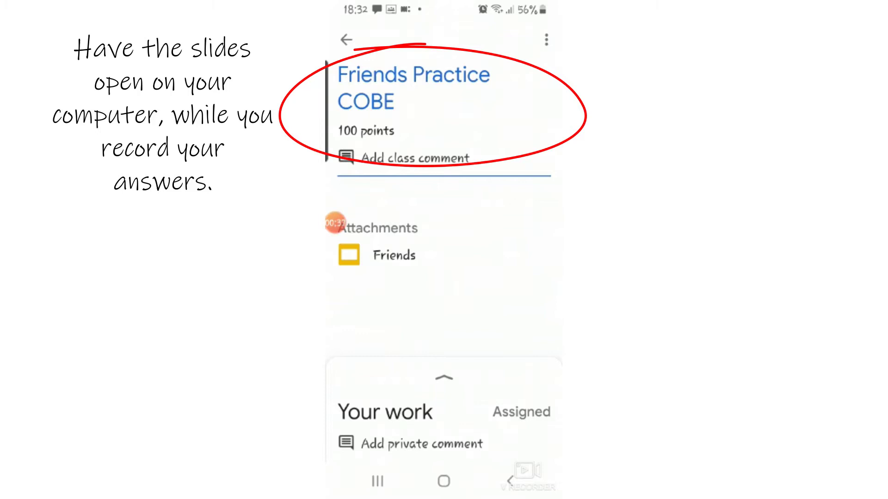
left_click(443, 377)
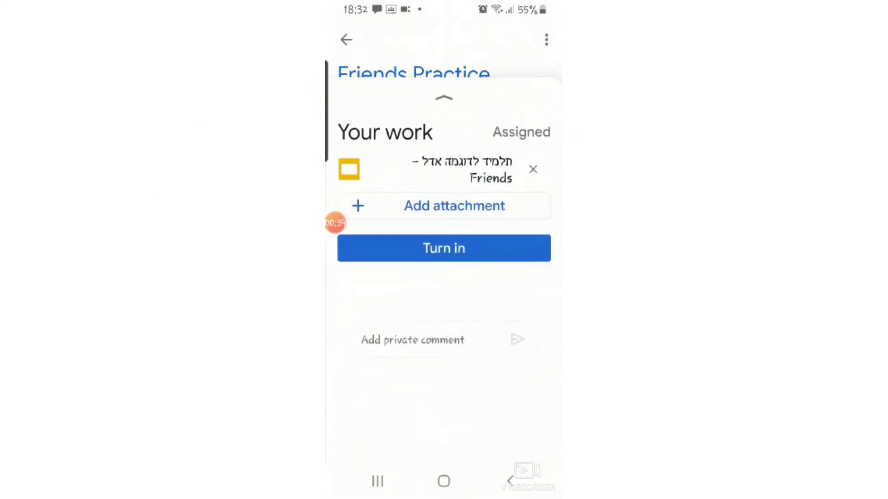
left_click(453, 205)
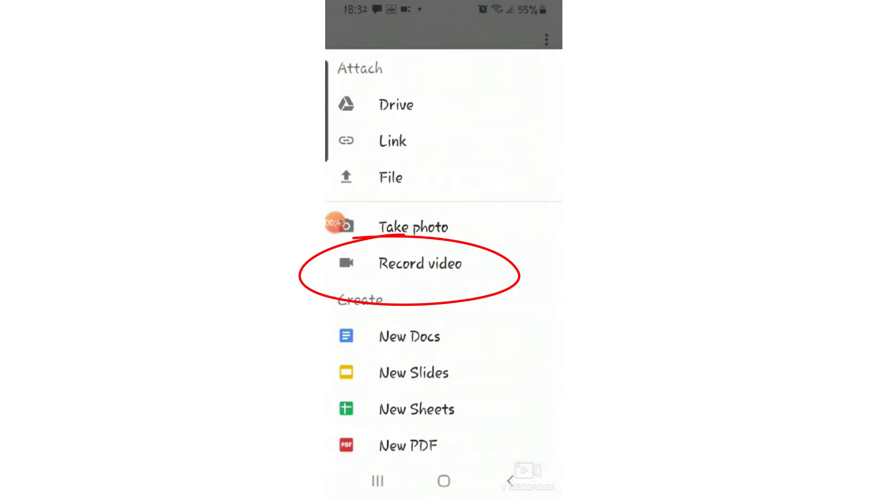
Record a video answer and attach it to Your work alongside the Friends slides
left_click(419, 263)
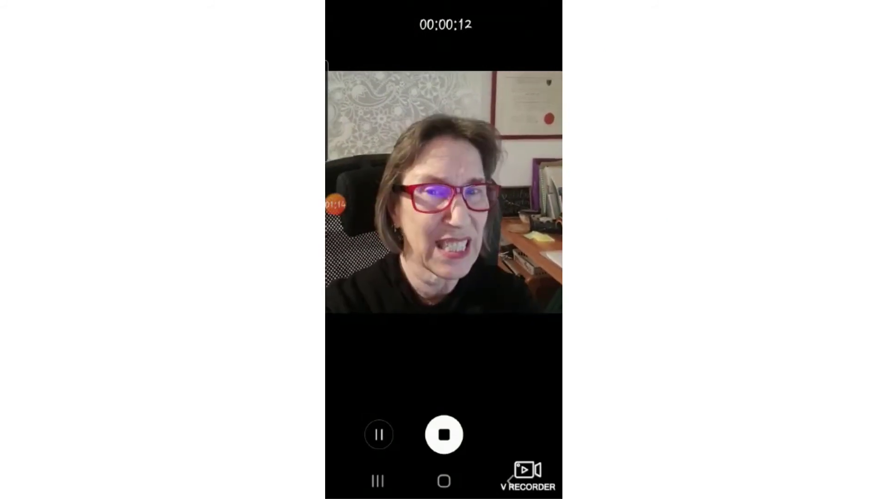
left_click(443, 435)
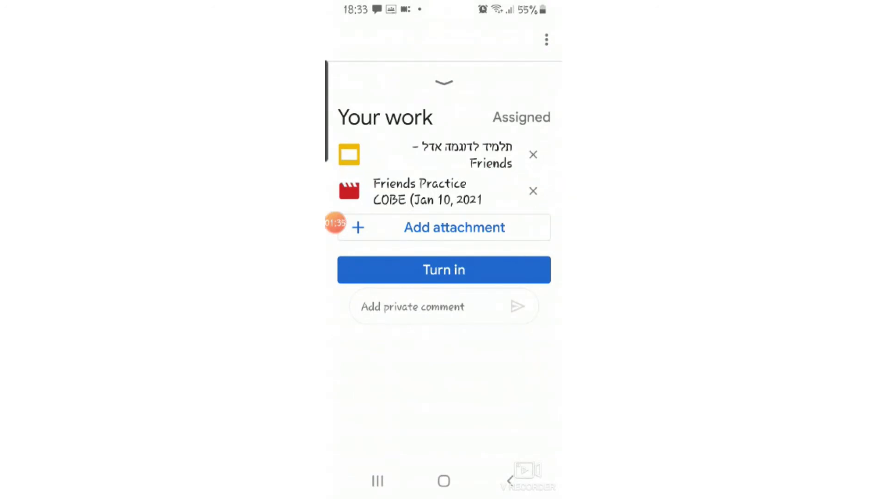
Turn in the assignment and confirm, so it shows 'Work submitted'
left_click(443, 269)
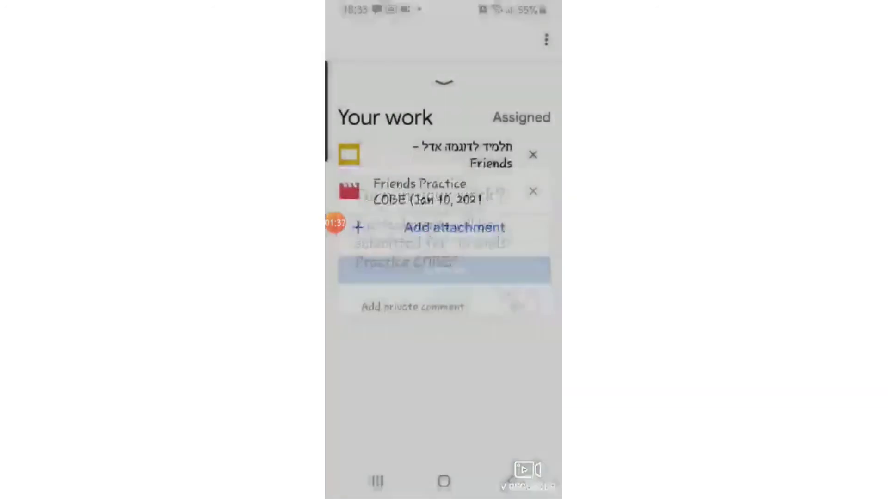
left_click(443, 264)
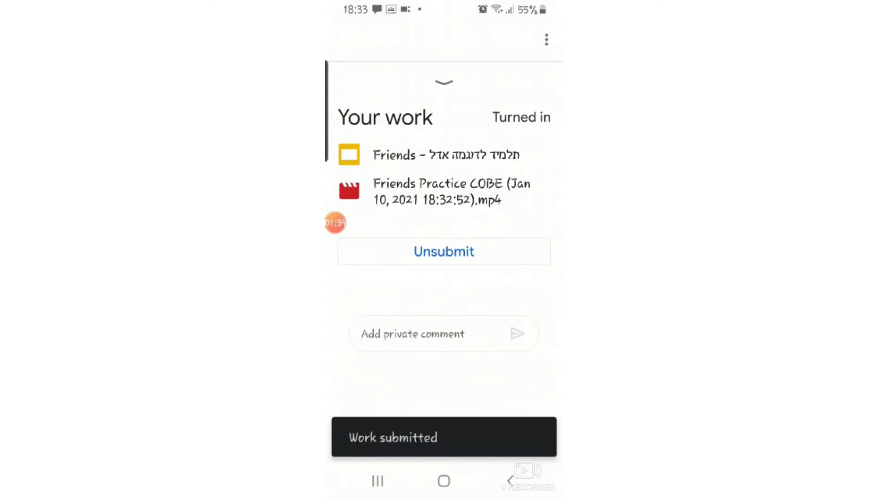